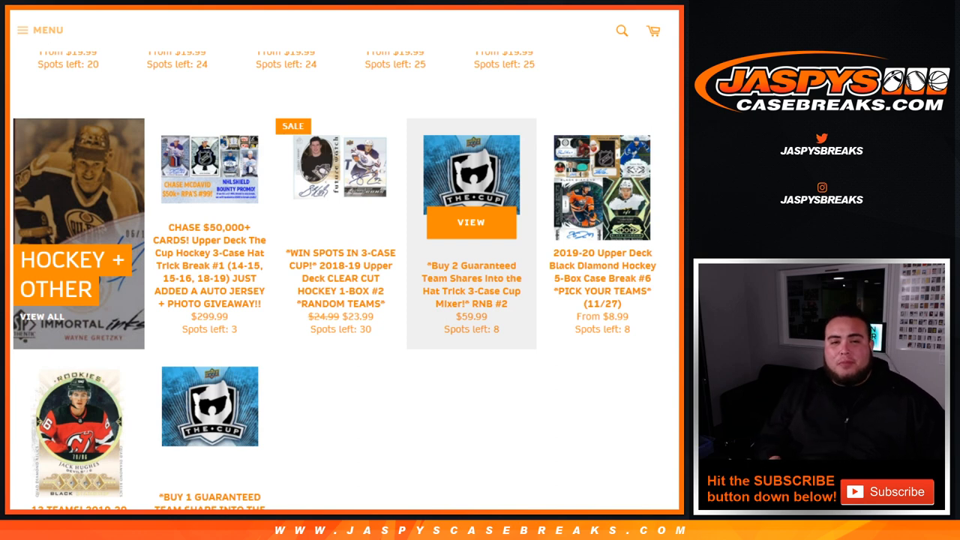
Bring up the List Randomizer with the break participants' names entered as the list
{"action": "scroll", "scroll_direction": "down", "scroll_amount": 3}
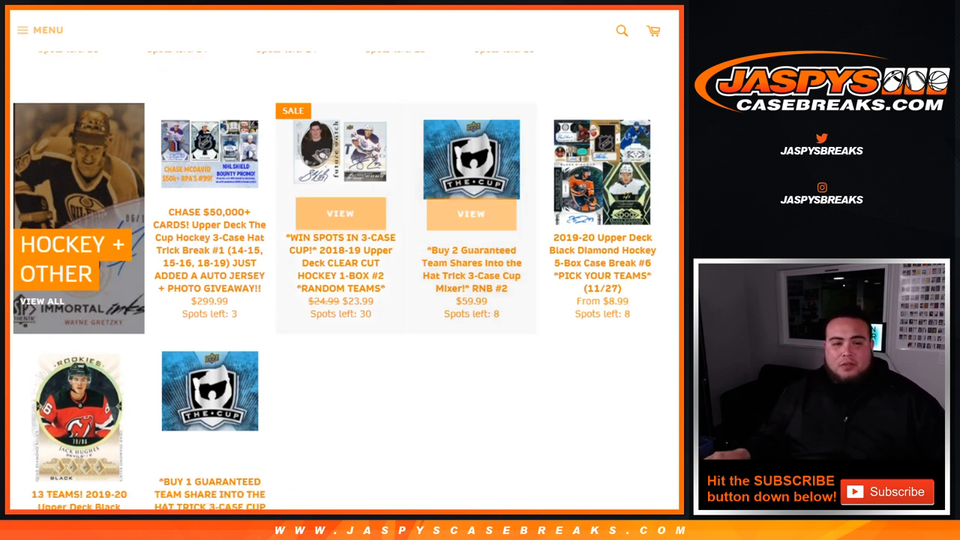
{"action": "scroll", "scroll_direction": "down", "scroll_amount": 3}
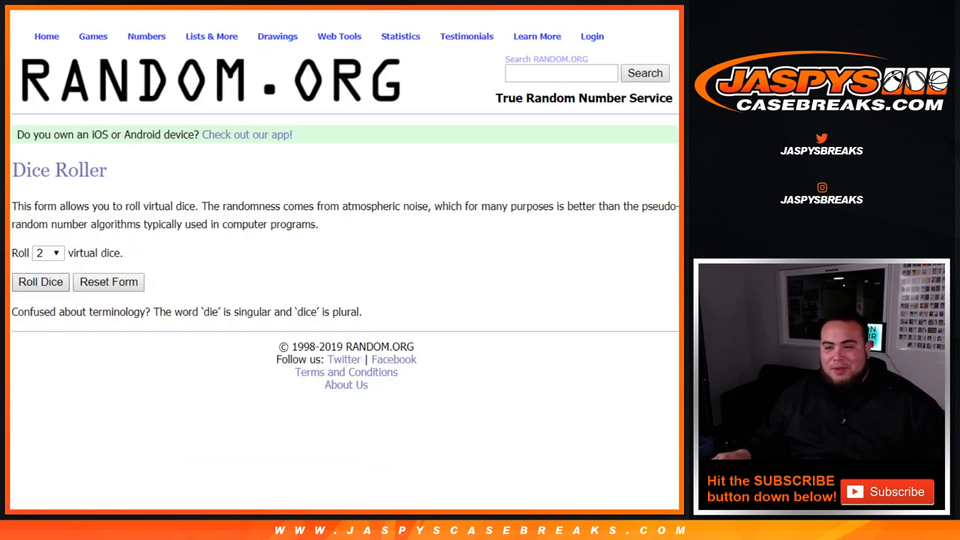
{"action": "left_click", "coordinate": [39, 282]}
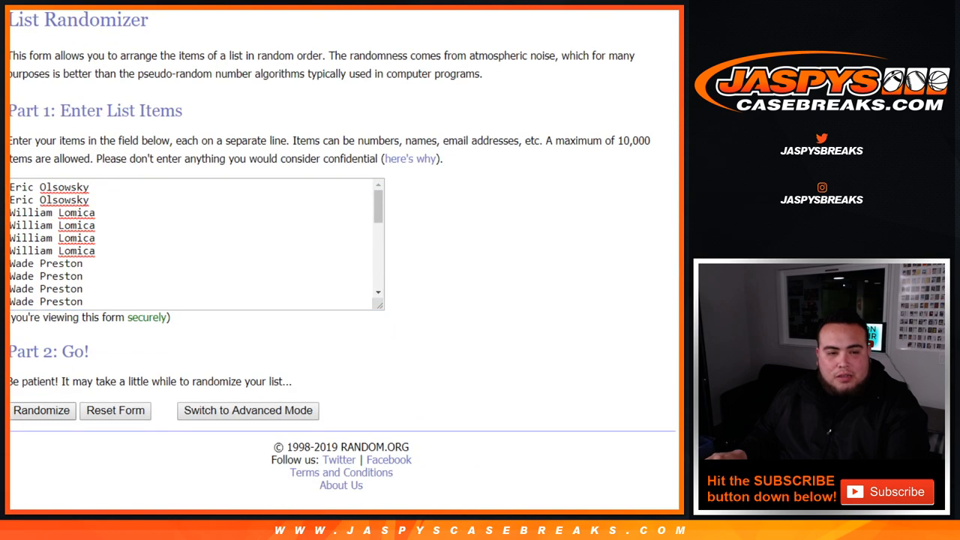
Randomize the participant names list through its first five shuffles
{"action": "left_click", "coordinate": [42, 411]}
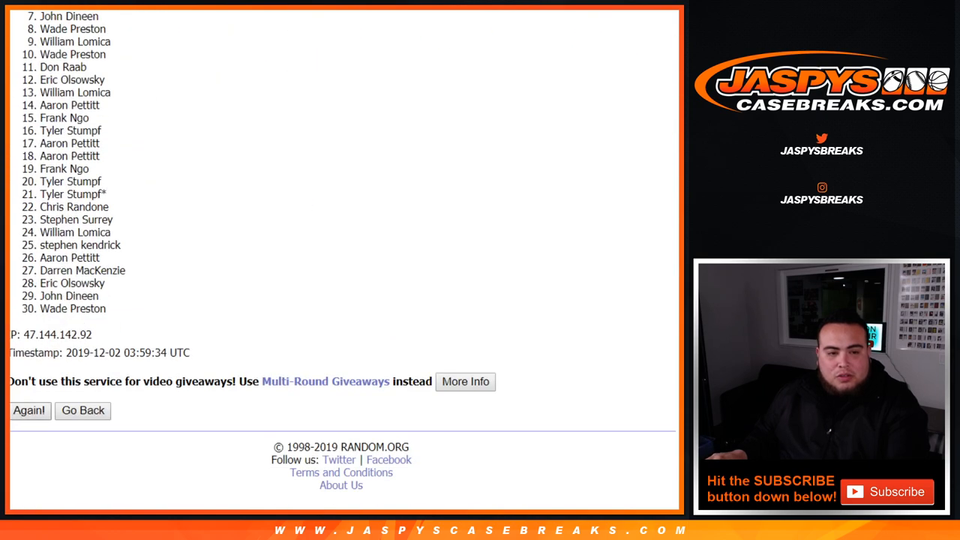
{"action": "left_click", "coordinate": [30, 411]}
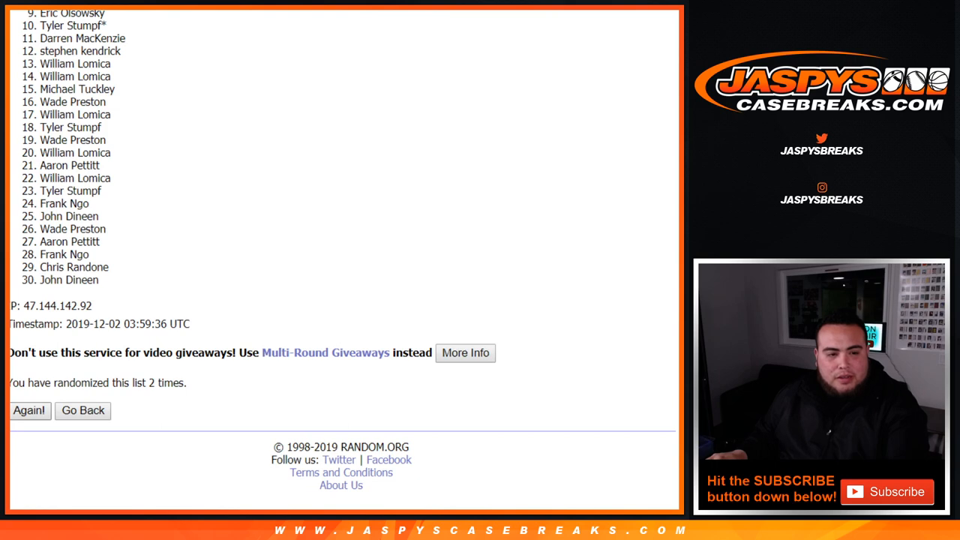
{"action": "left_click", "coordinate": [30, 411]}
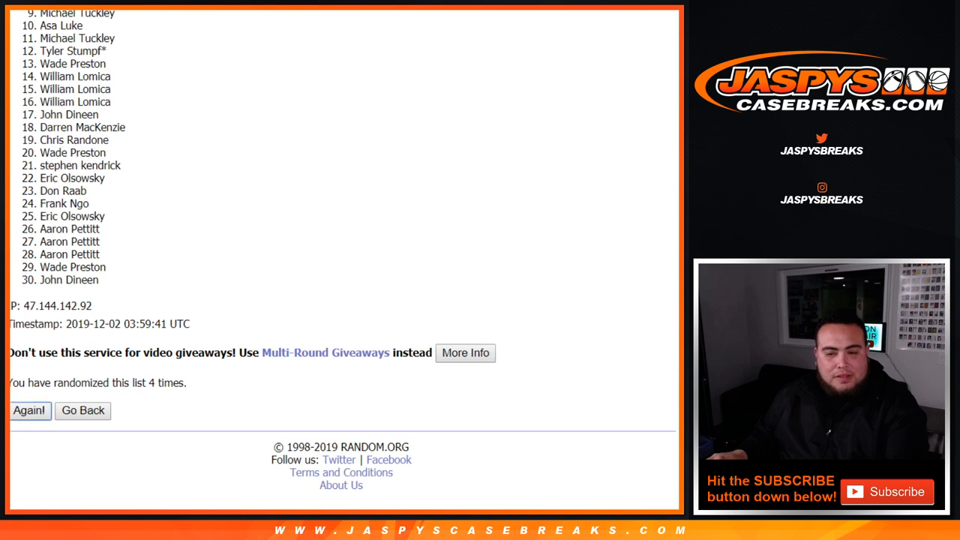
{"action": "left_click", "coordinate": [30, 411]}
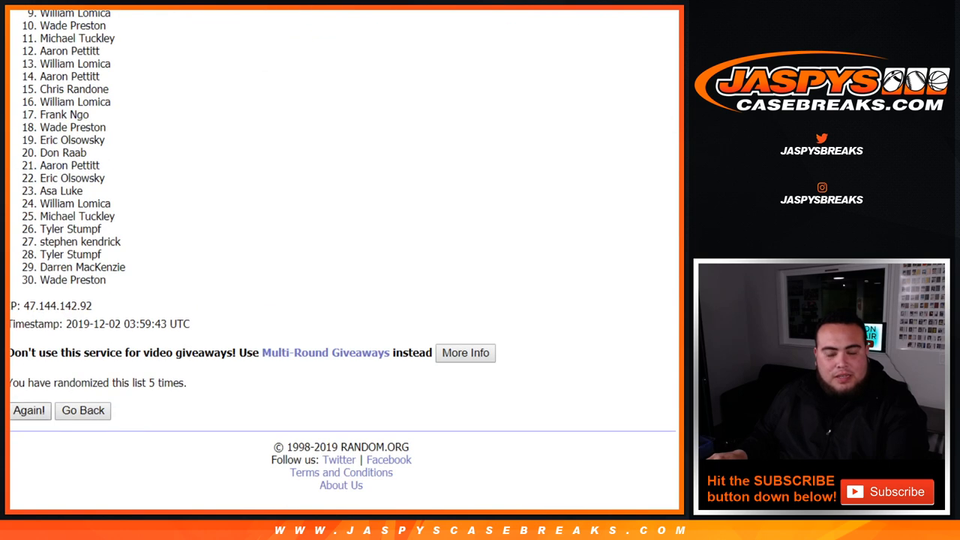
{"action": "left_click", "coordinate": [30, 412]}
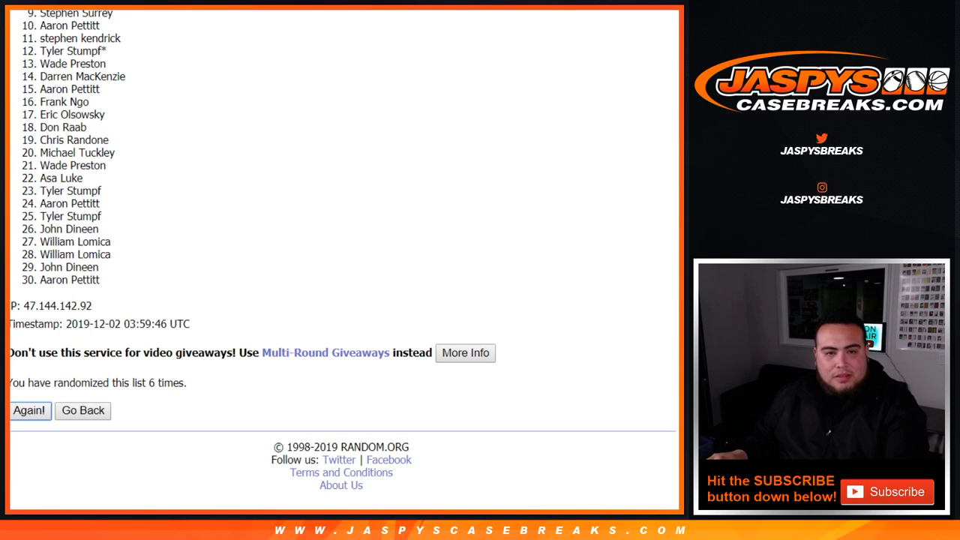
Shuffle the names up to the eighth randomization and return to the list entry form
{"action": "left_click", "coordinate": [30, 411]}
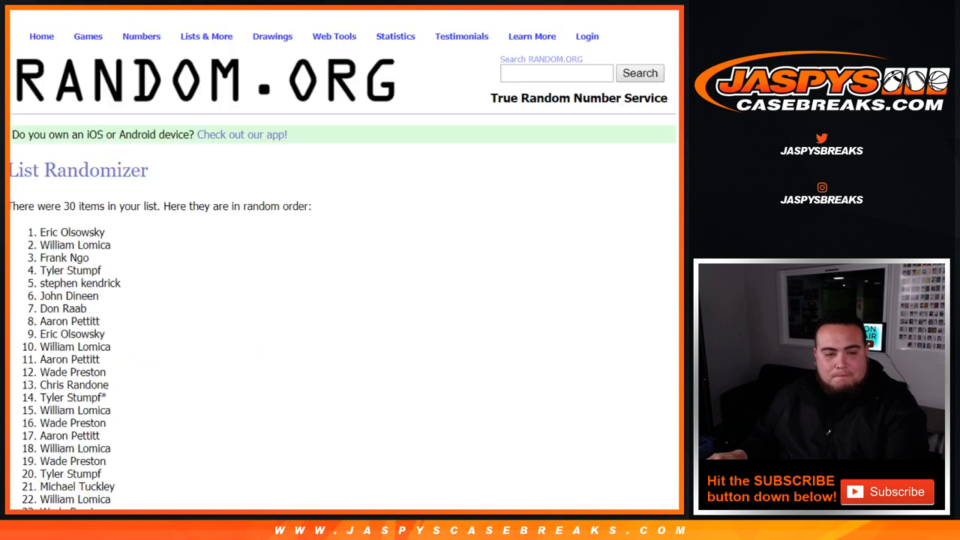
{"action": "scroll", "scroll_direction": "down", "scroll_amount": 3}
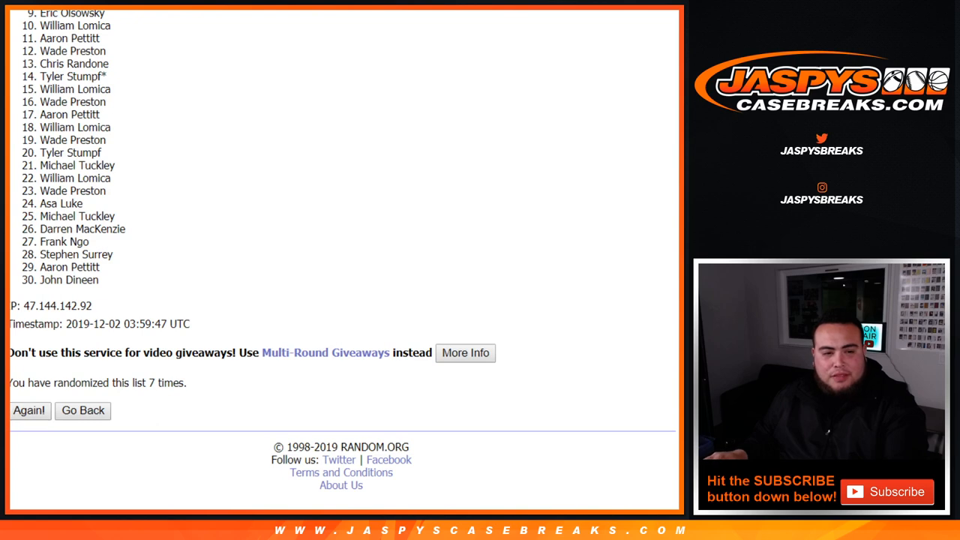
{"action": "left_click", "coordinate": [30, 411]}
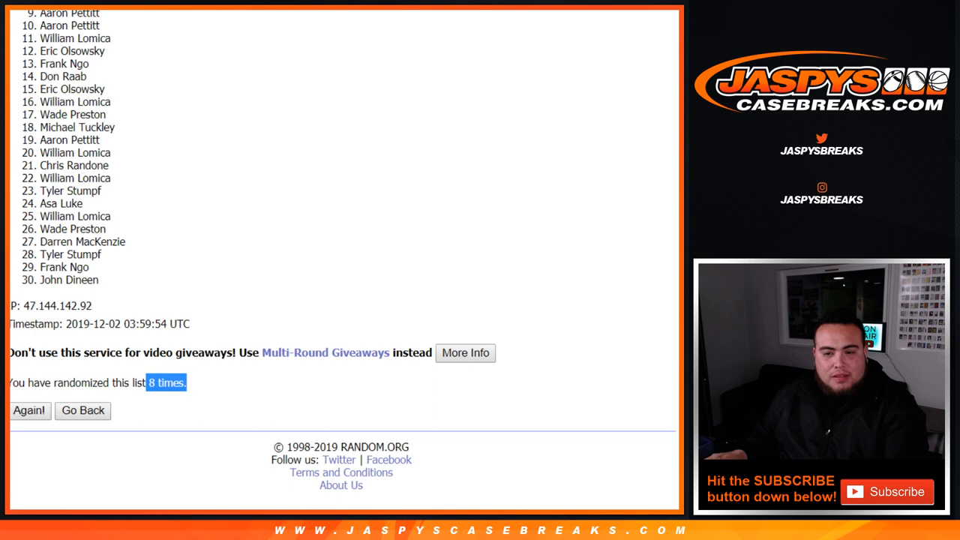
{"action": "left_click", "coordinate": [30, 411]}
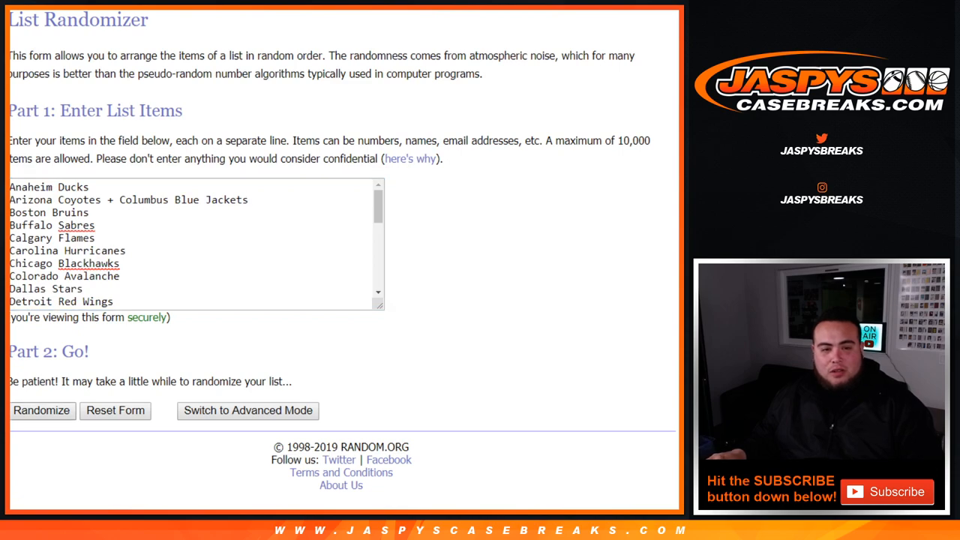
Randomize the NHL team list until it has been shuffled seven times
{"action": "left_click", "coordinate": [42, 411]}
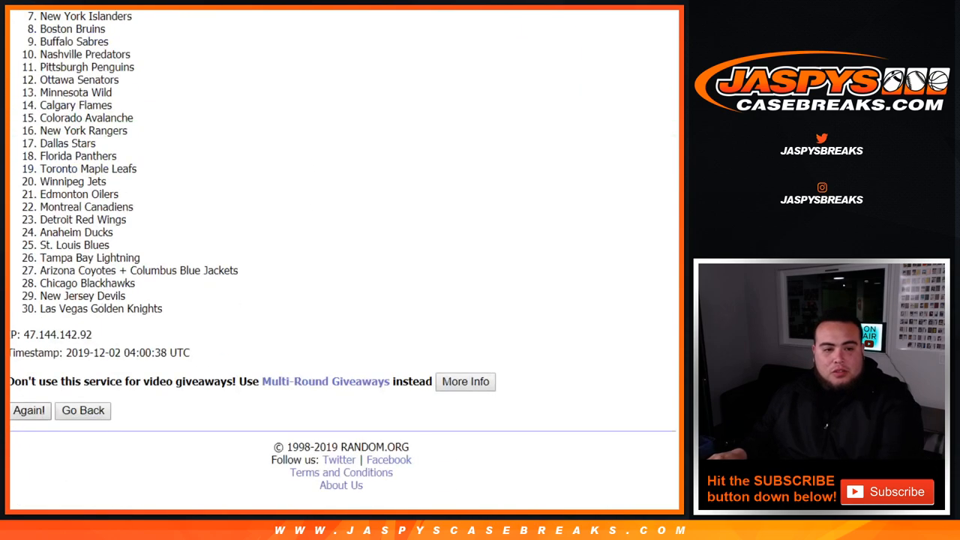
{"action": "left_click", "coordinate": [30, 411]}
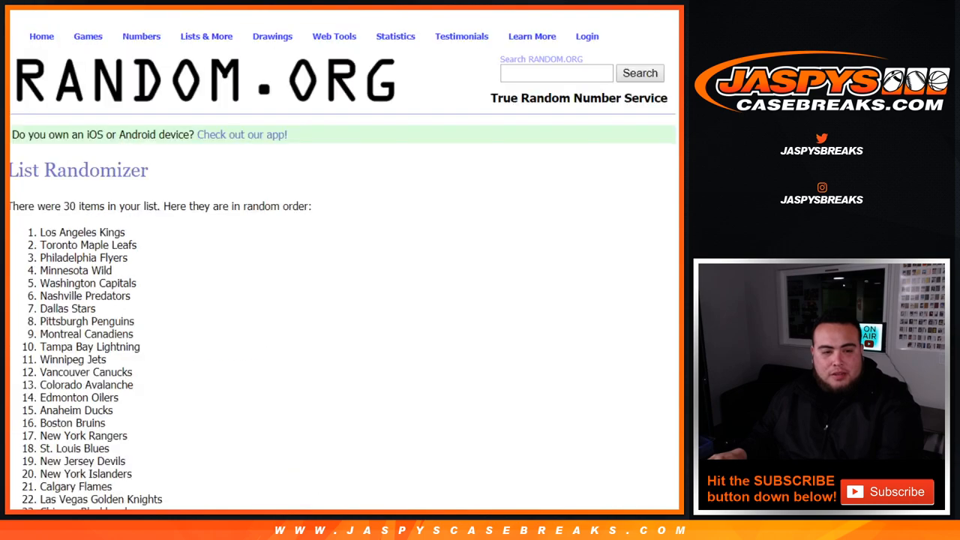
{"action": "scroll", "scroll_direction": "down", "scroll_amount": 3}
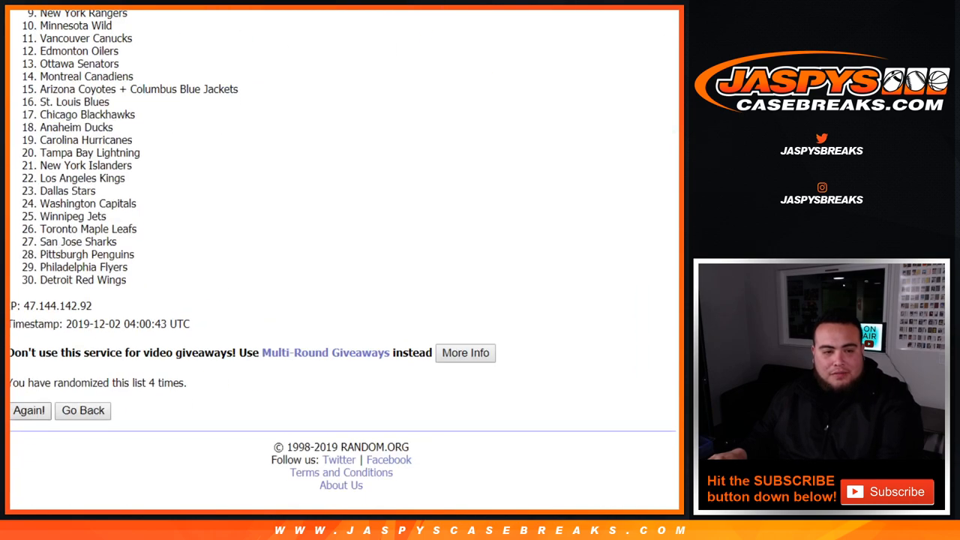
{"action": "left_click", "coordinate": [30, 411]}
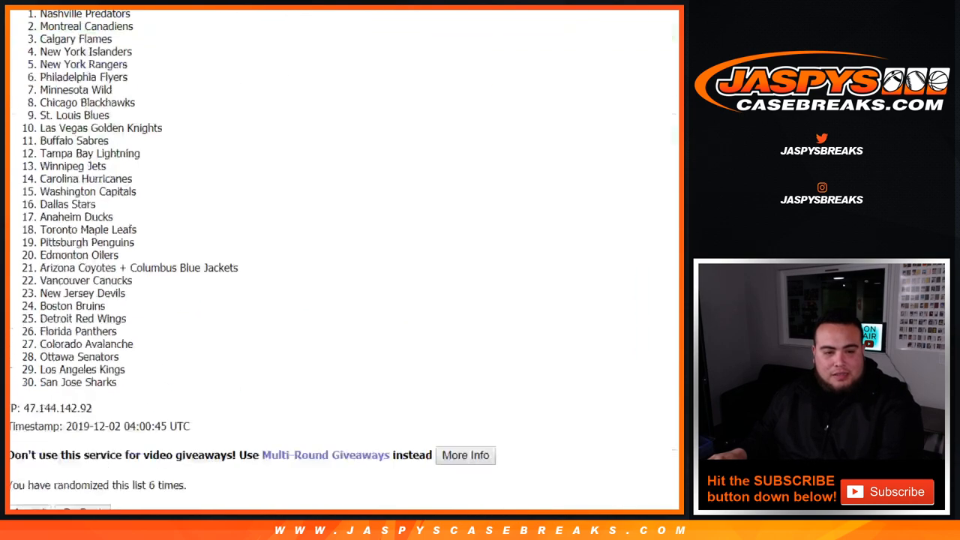
{"action": "left_click", "coordinate": [30, 411]}
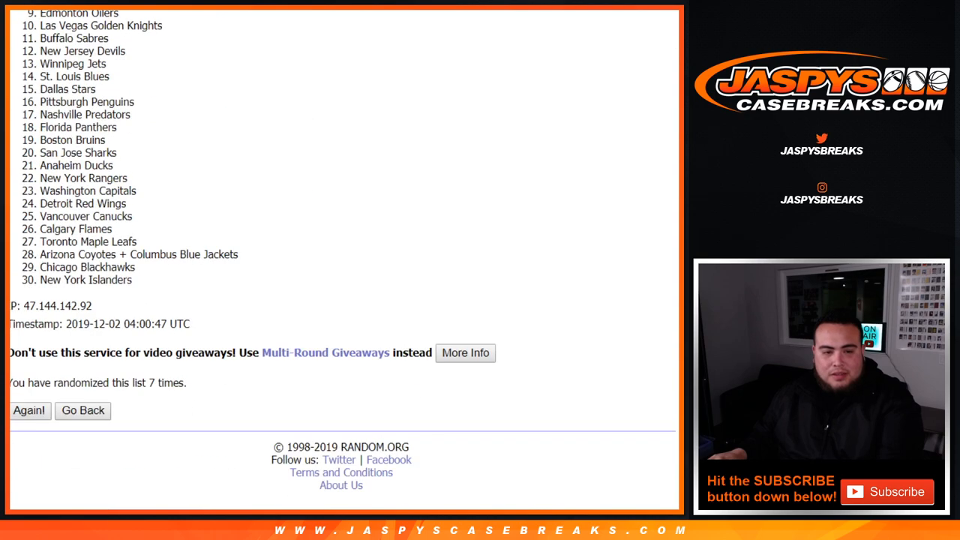
Select the final shuffled team order for copying into the sheet
{"action": "left_click", "coordinate": [30, 411]}
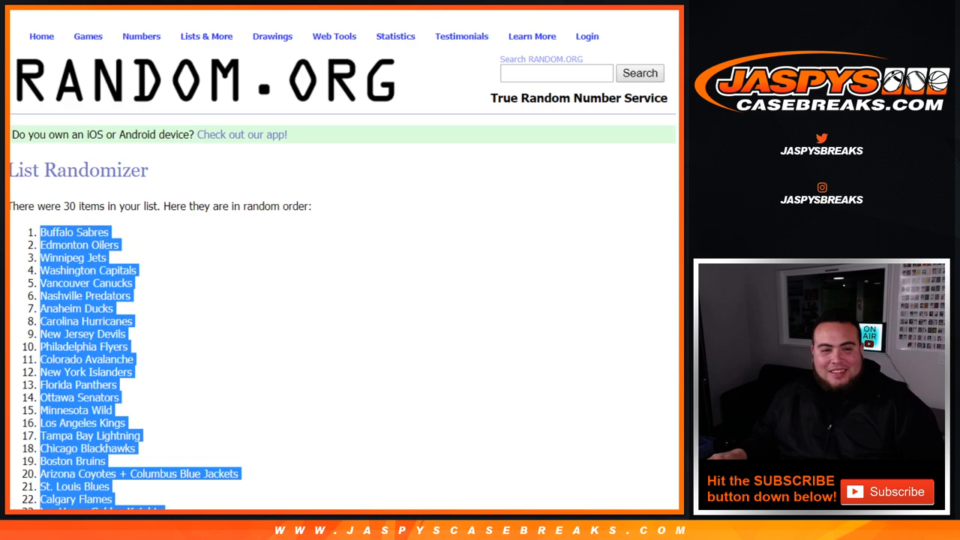
{"action": "scroll", "scroll_direction": "down", "scroll_amount": 3}
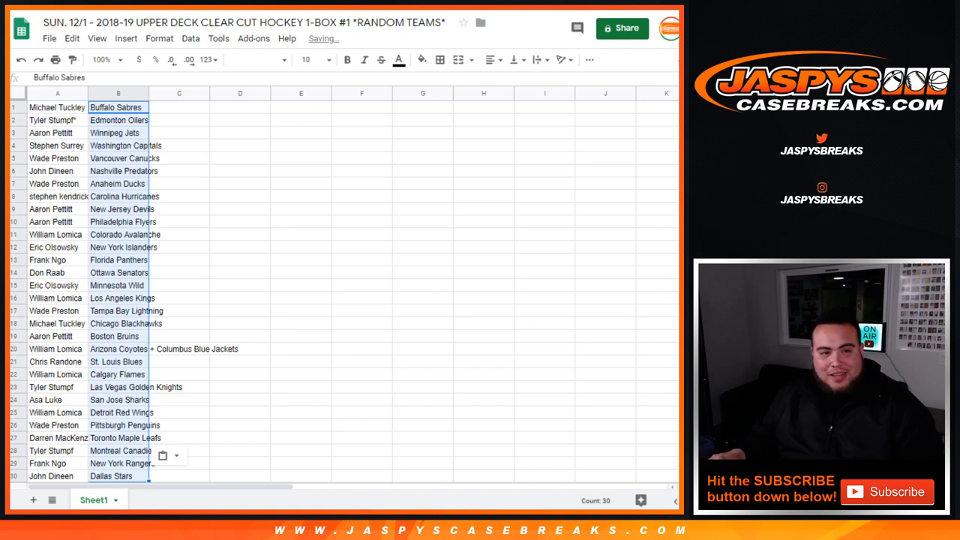
Enlarge the pairing table's text and apply cell borders to it
{"action": "left_click", "coordinate": [321, 60]}
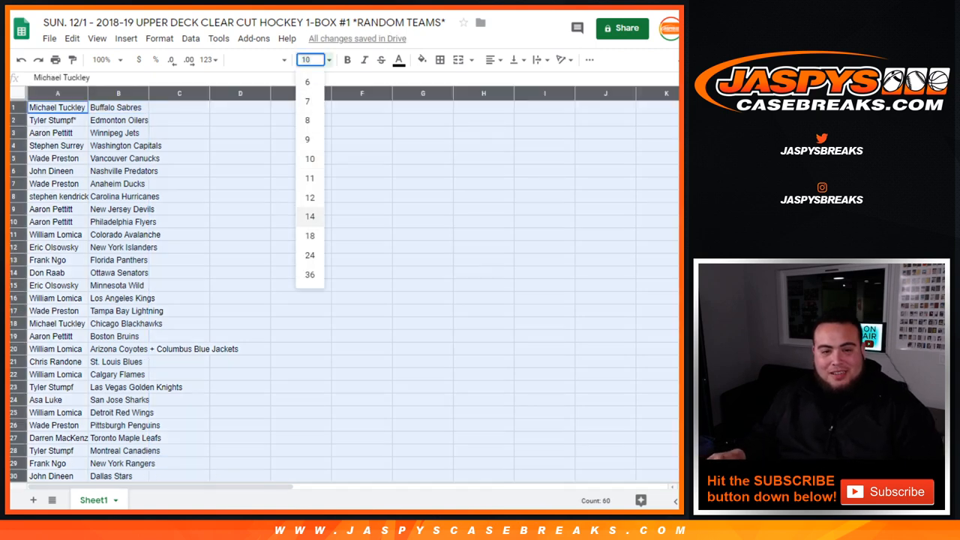
{"action": "left_click", "coordinate": [309, 216]}
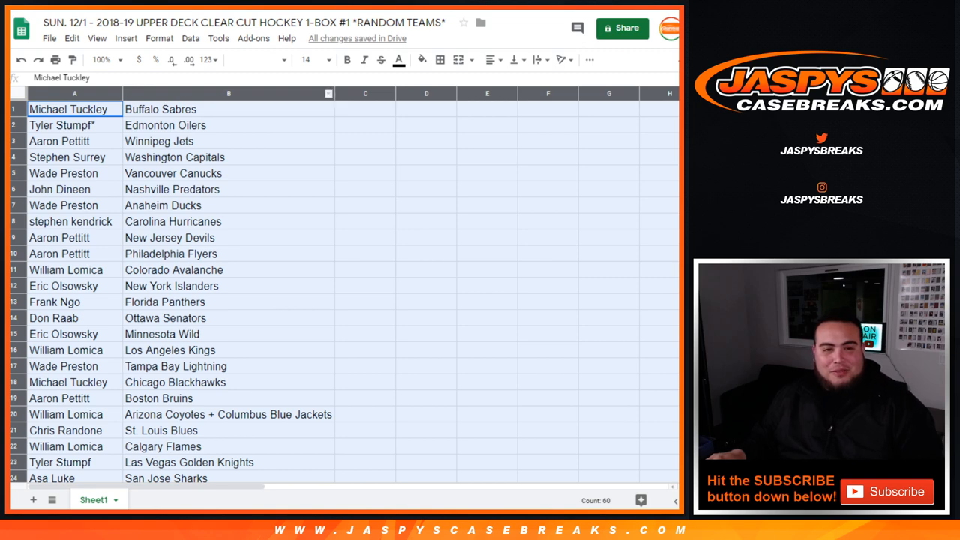
{"action": "left_click", "coordinate": [439, 60]}
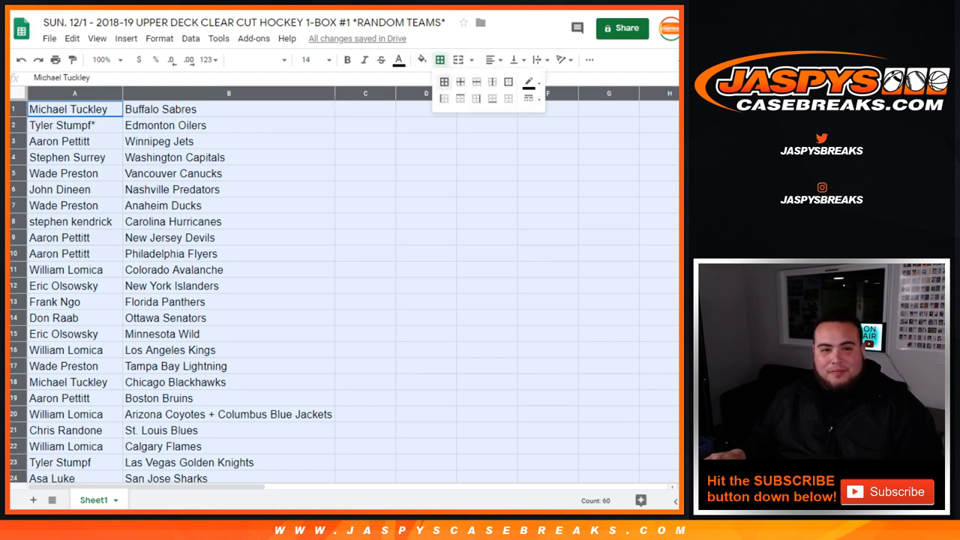
{"action": "left_click", "coordinate": [447, 83]}
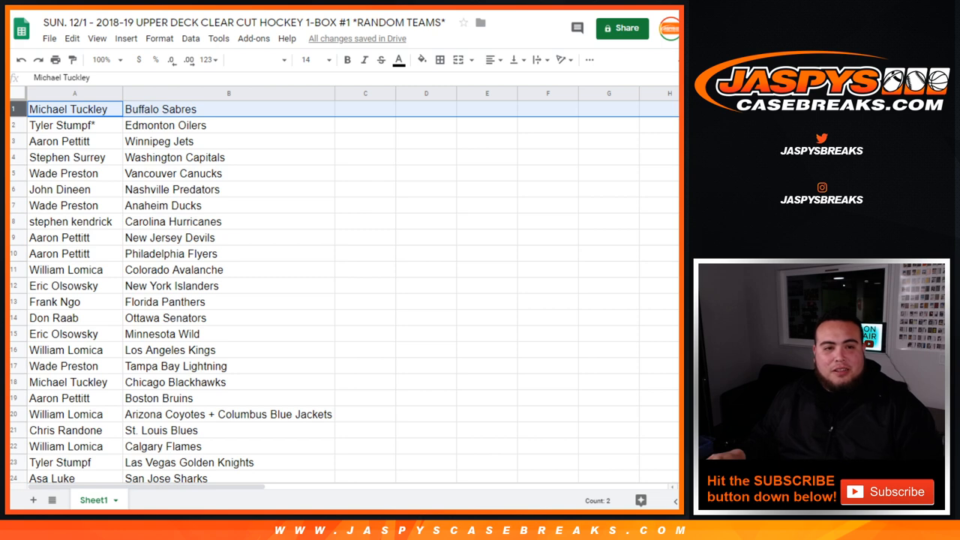
{"action": "left_click", "coordinate": [58, 141]}
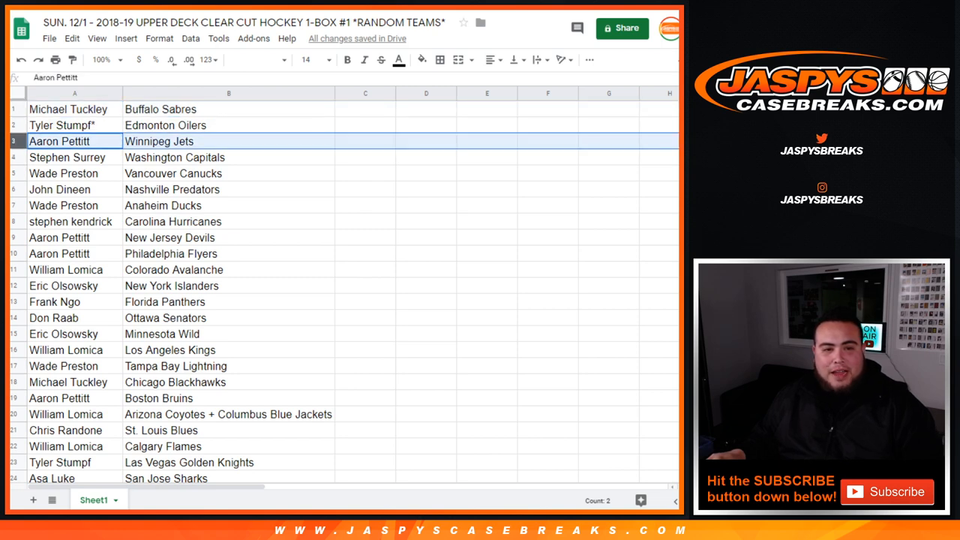
{"action": "left_click", "coordinate": [67, 158]}
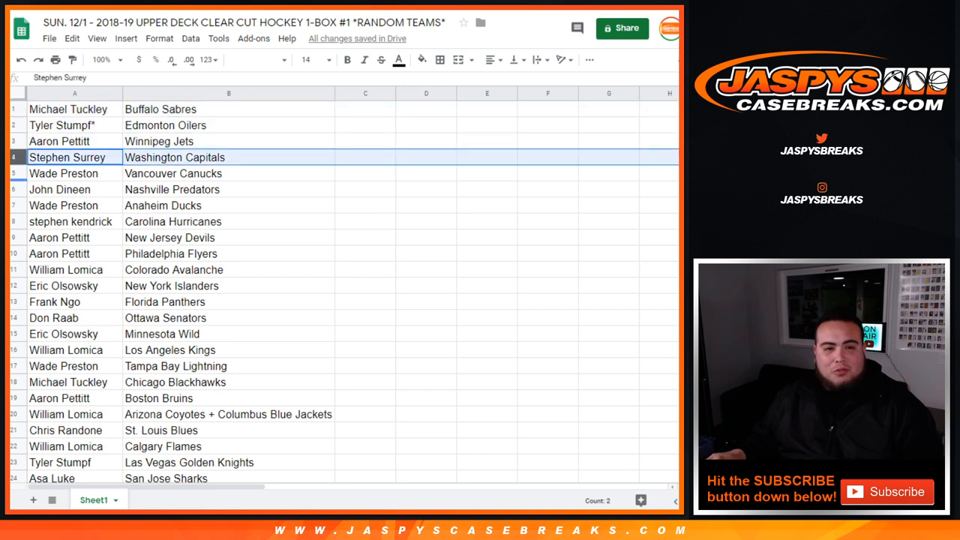
{"action": "left_click", "coordinate": [60, 189]}
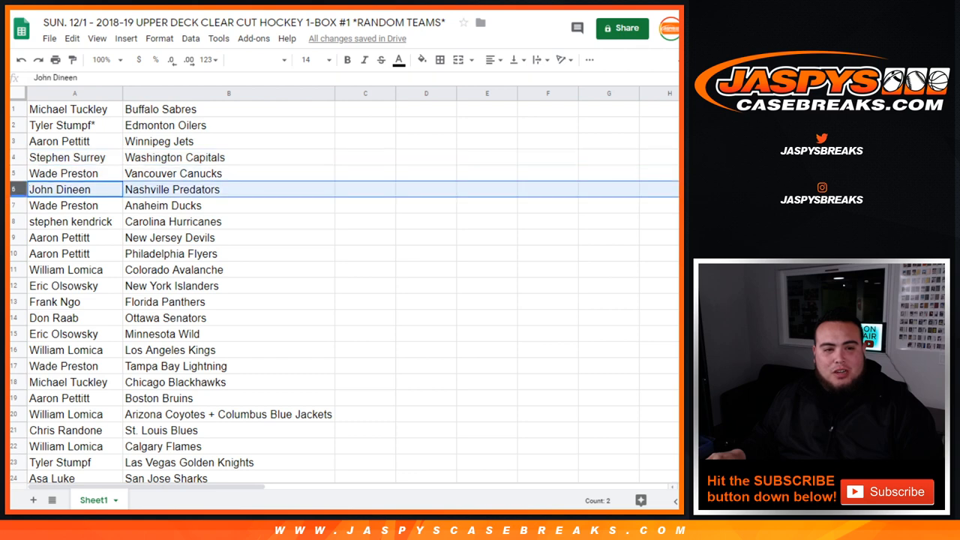
{"action": "left_click", "coordinate": [72, 222]}
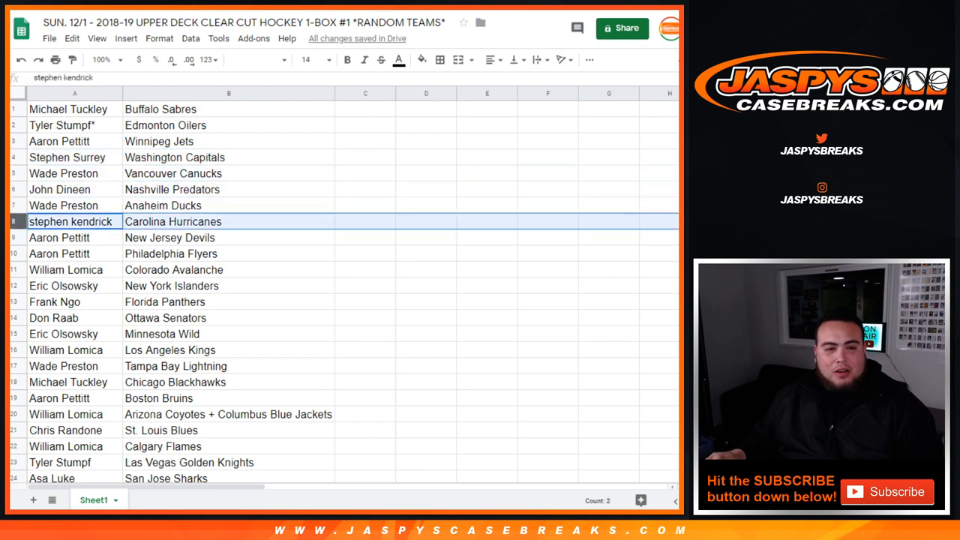
{"action": "left_click", "coordinate": [67, 270]}
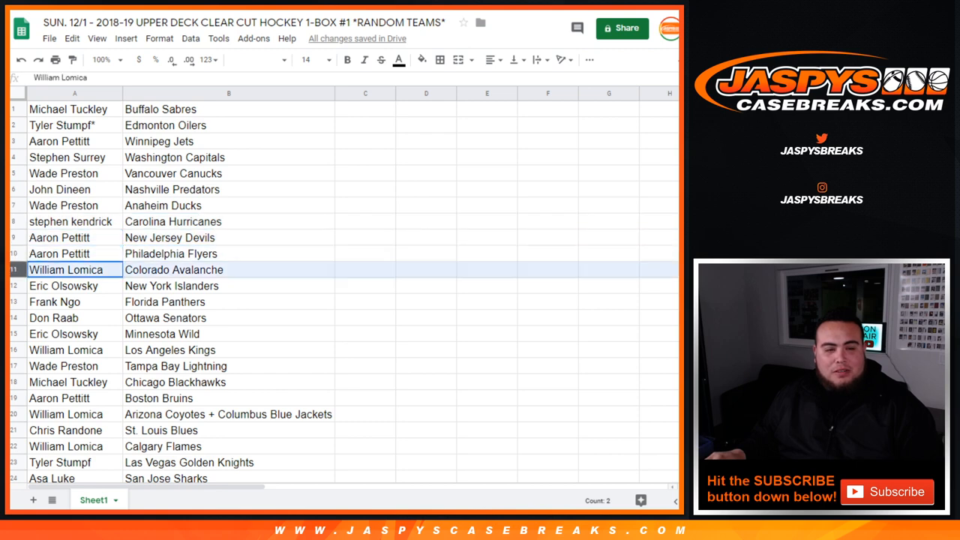
{"action": "left_click", "coordinate": [73, 302]}
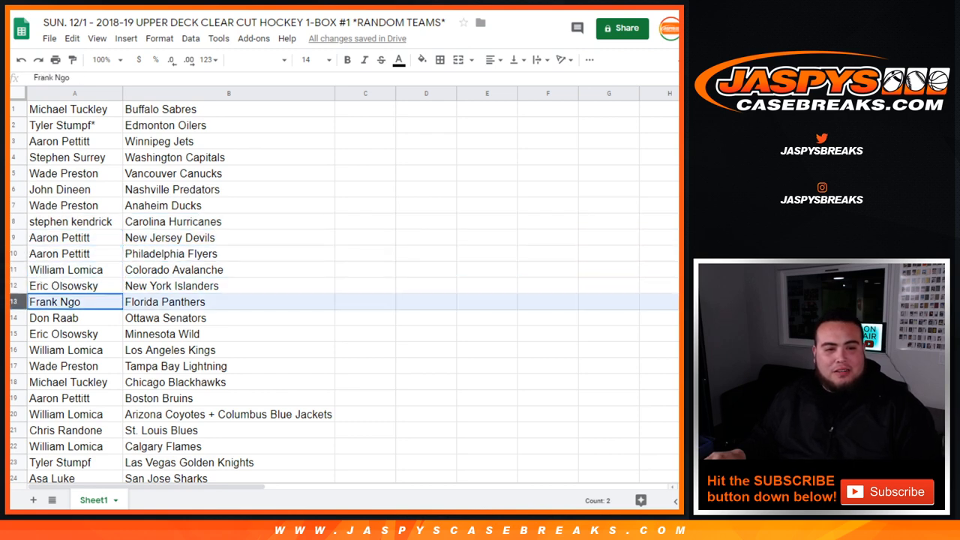
{"action": "left_click", "coordinate": [63, 333]}
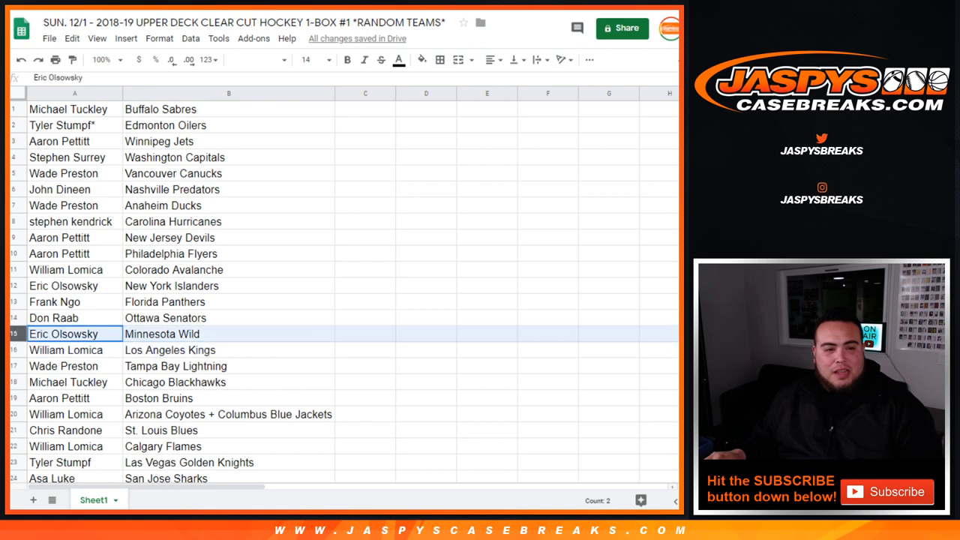
Continue down the remaining pairings: Tuckley's Blackhawks, Pettitt's Bruins, Luke's Sharks and Preston's Penguins
{"action": "scroll", "scroll_direction": "down", "scroll_amount": 3}
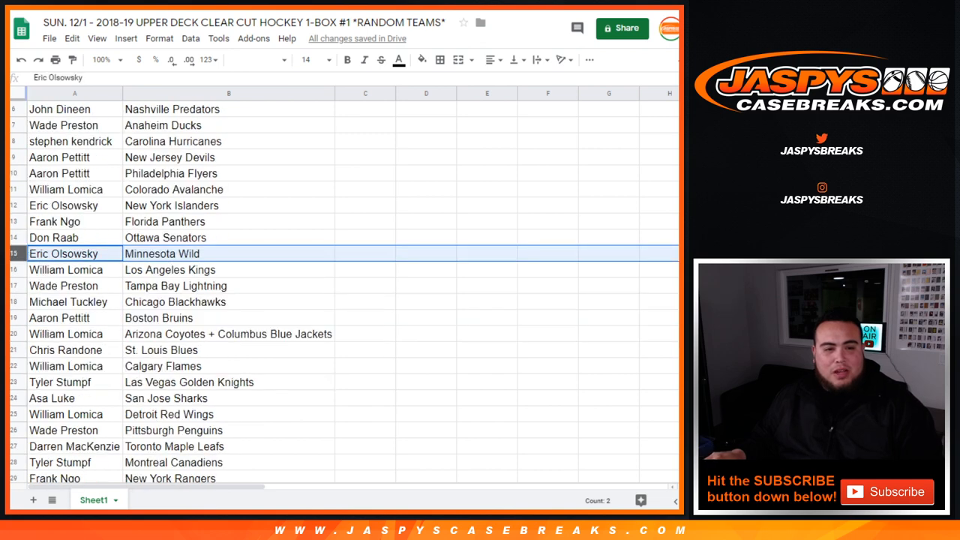
{"action": "left_click", "coordinate": [68, 301]}
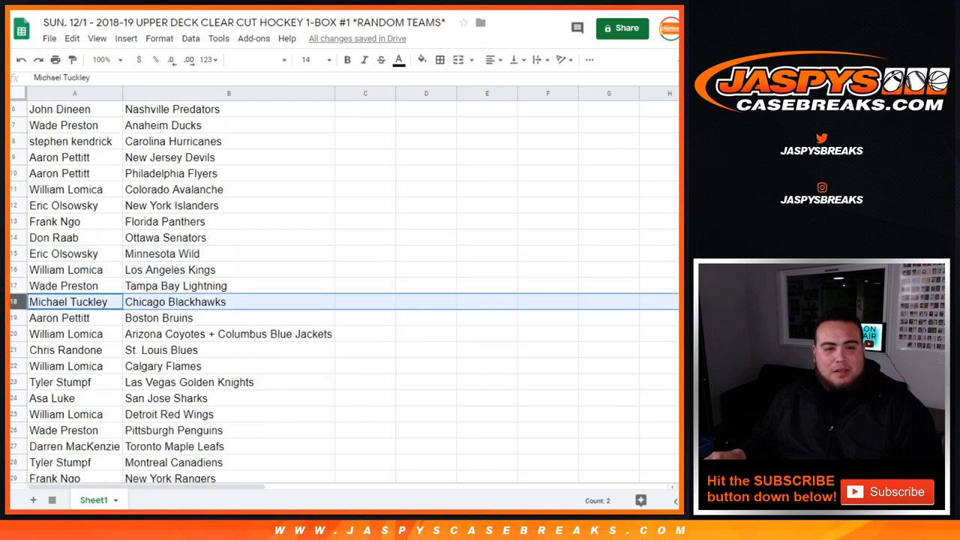
{"action": "left_click", "coordinate": [58, 319]}
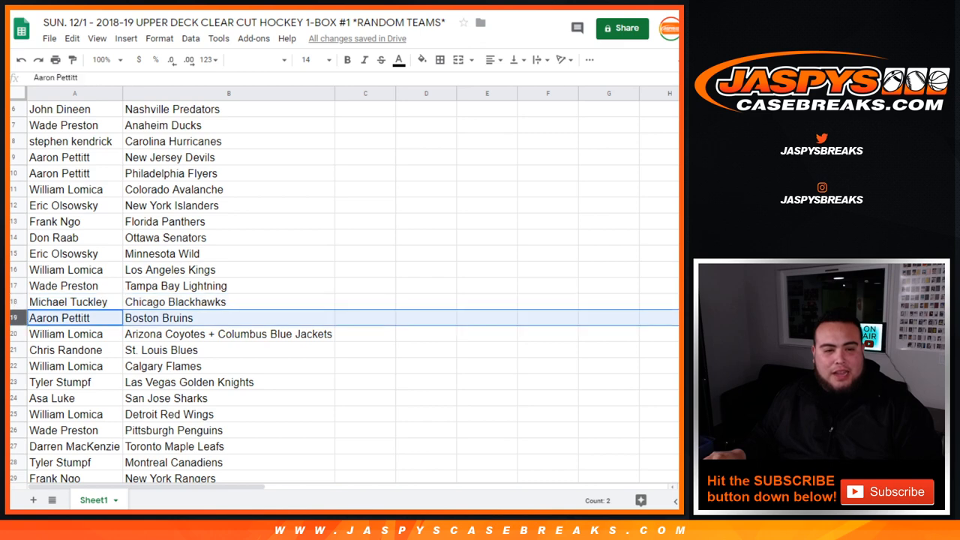
{"action": "left_click", "coordinate": [66, 333]}
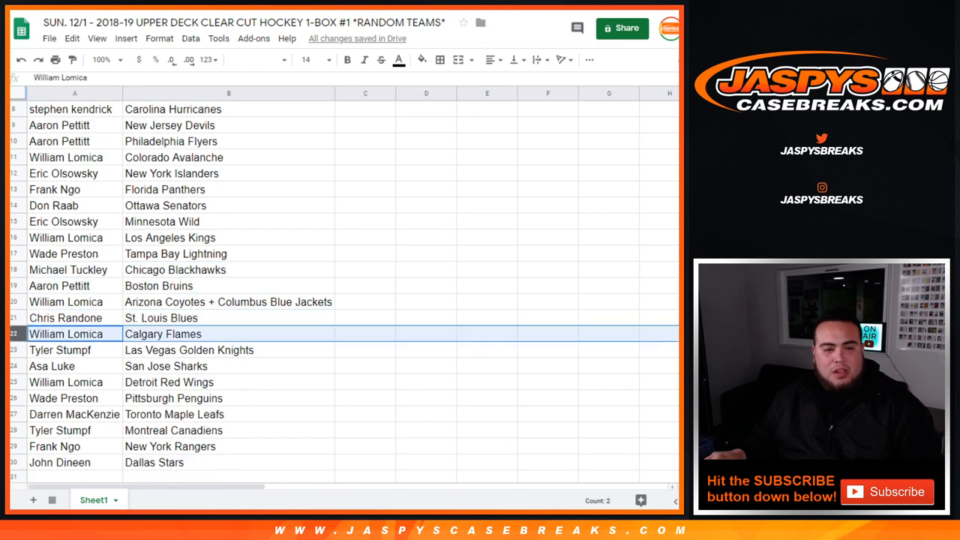
{"action": "left_click", "coordinate": [49, 366]}
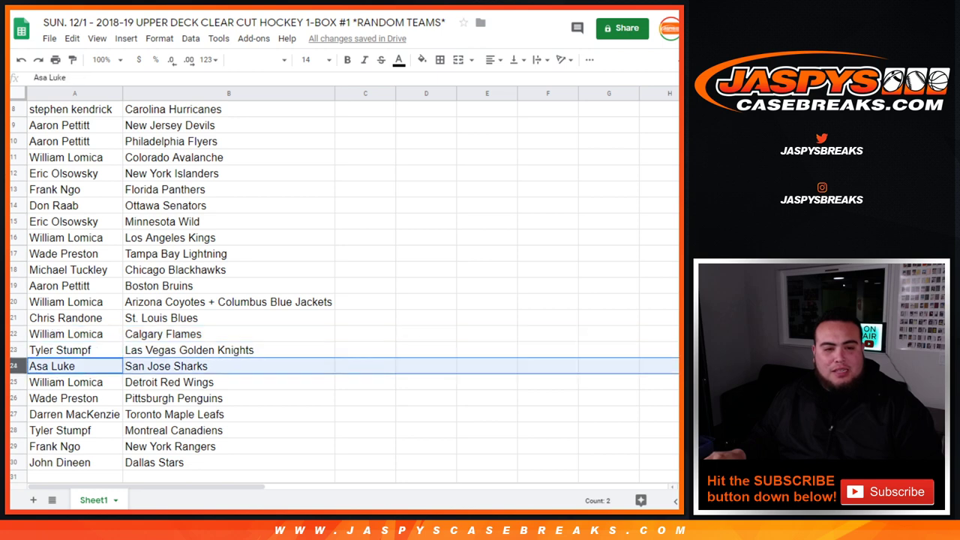
{"action": "left_click", "coordinate": [63, 399]}
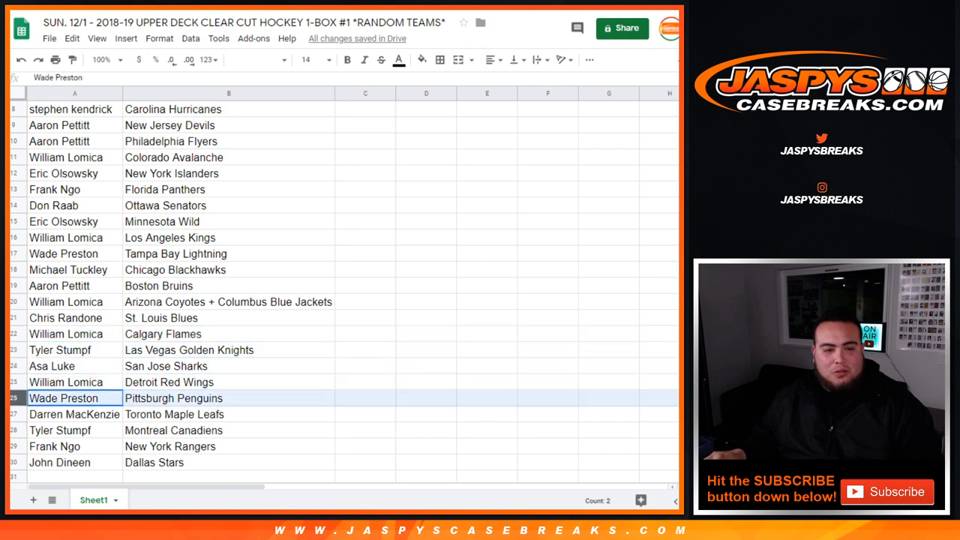
{"action": "left_click", "coordinate": [74, 415]}
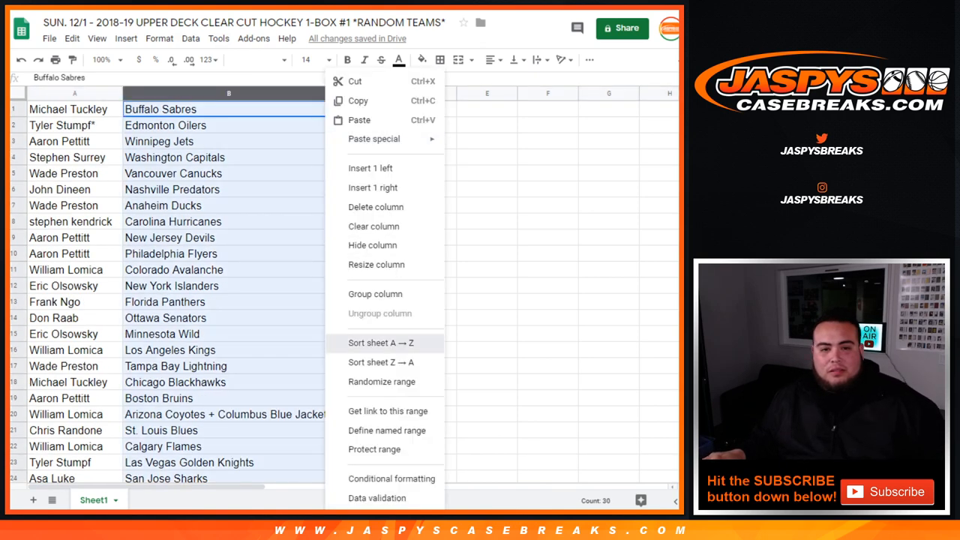
Sort the whole sheet A to Z by the team column, keeping each name beside its team
{"action": "left_click", "coordinate": [381, 342]}
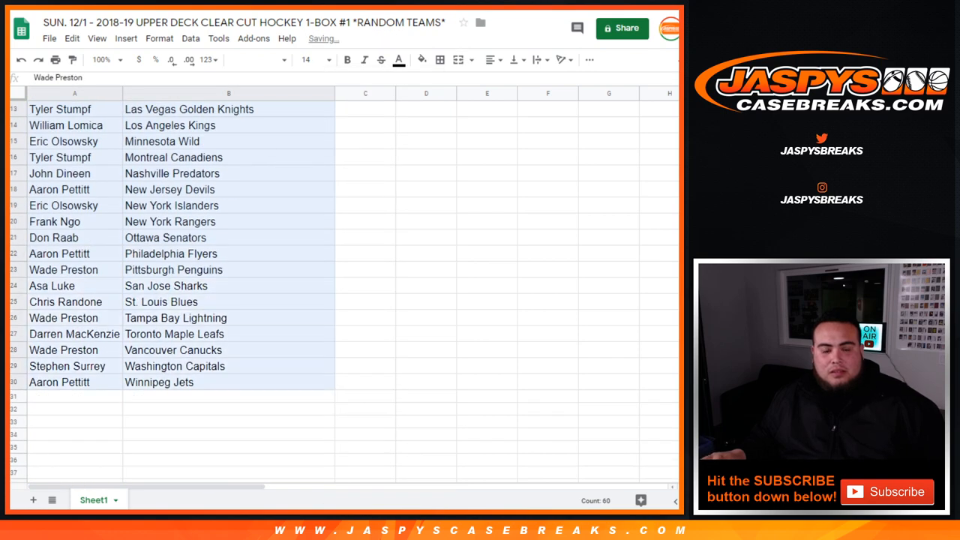
{"action": "left_click", "coordinate": [489, 60]}
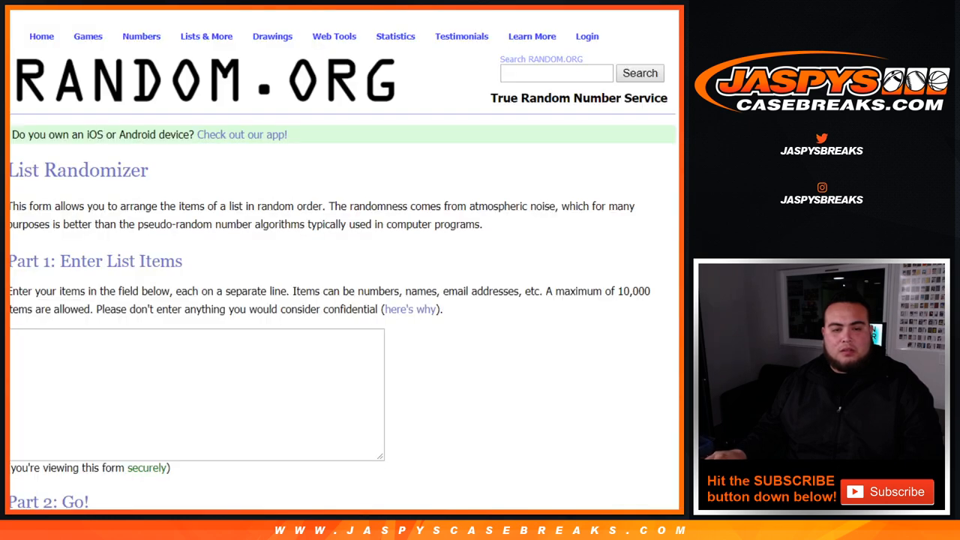
{"action": "mouse_move", "coordinate": [274, 36]}
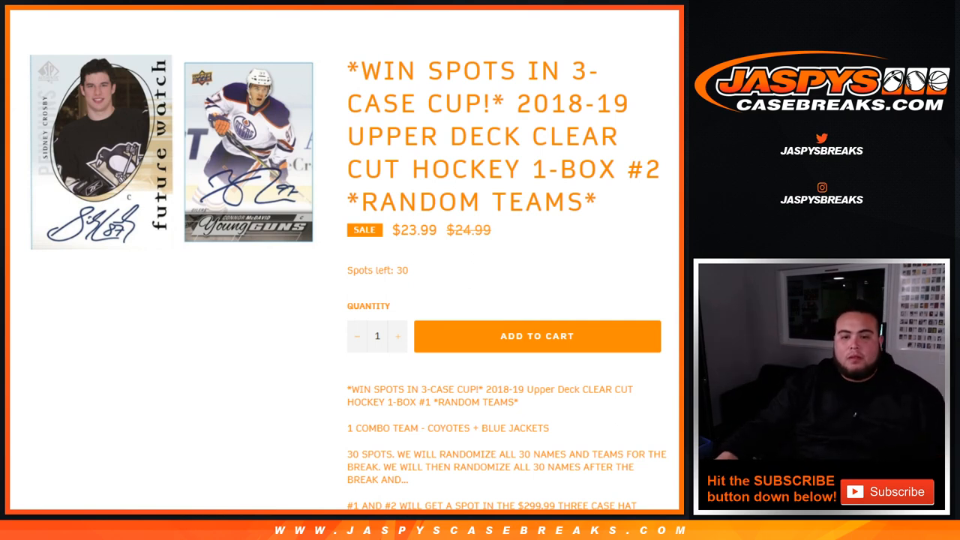
Review the box #2 listing, then bring up the List Randomizer with the next break's names entered
{"action": "scroll", "scroll_direction": "down", "scroll_amount": 3}
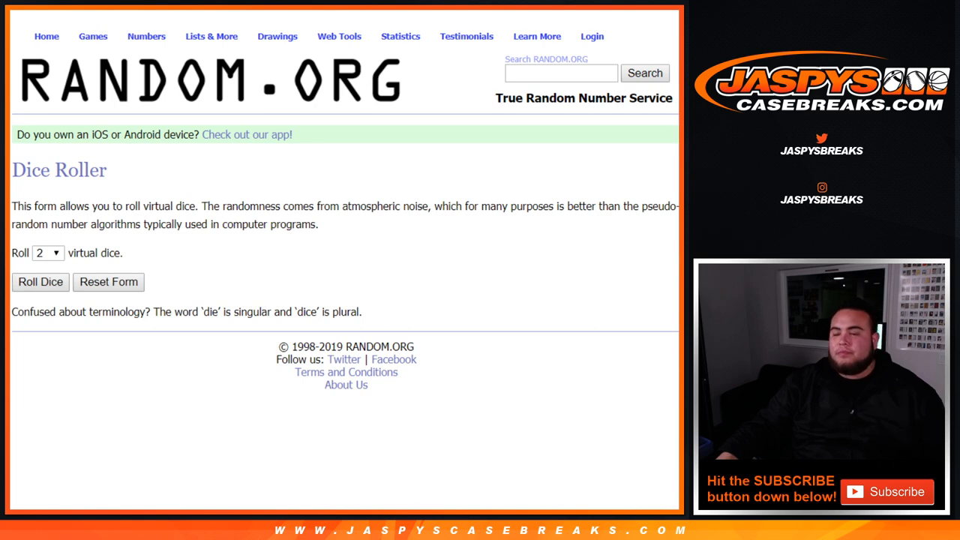
{"action": "left_click", "coordinate": [39, 282]}
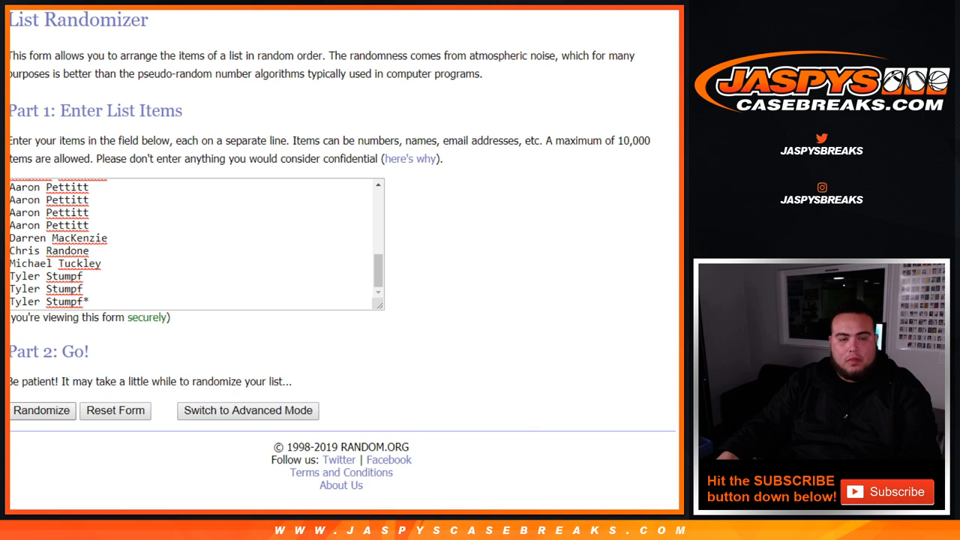
Randomize the 30-name list until it has been shuffled seven times, ending at the top of the final order
{"action": "left_click", "coordinate": [42, 411]}
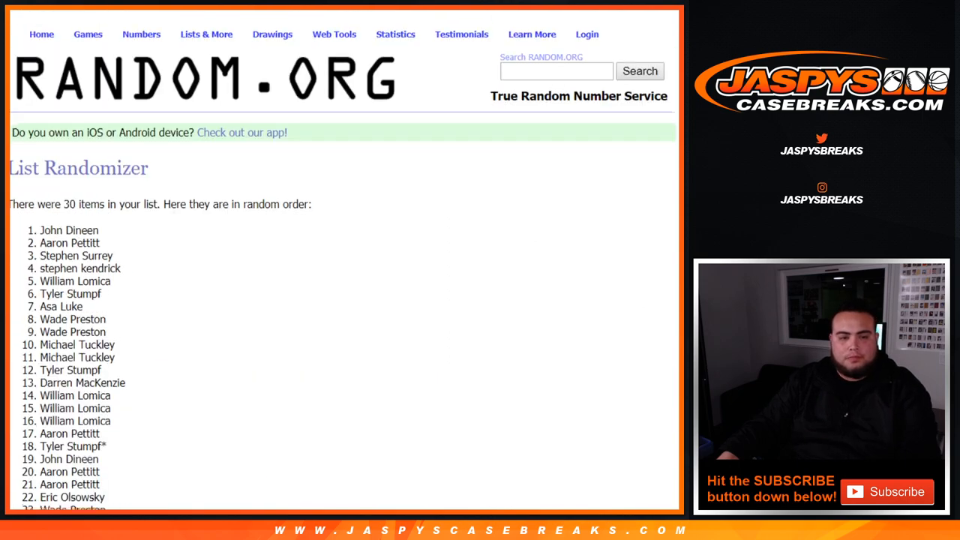
{"action": "scroll", "scroll_direction": "down", "scroll_amount": 3}
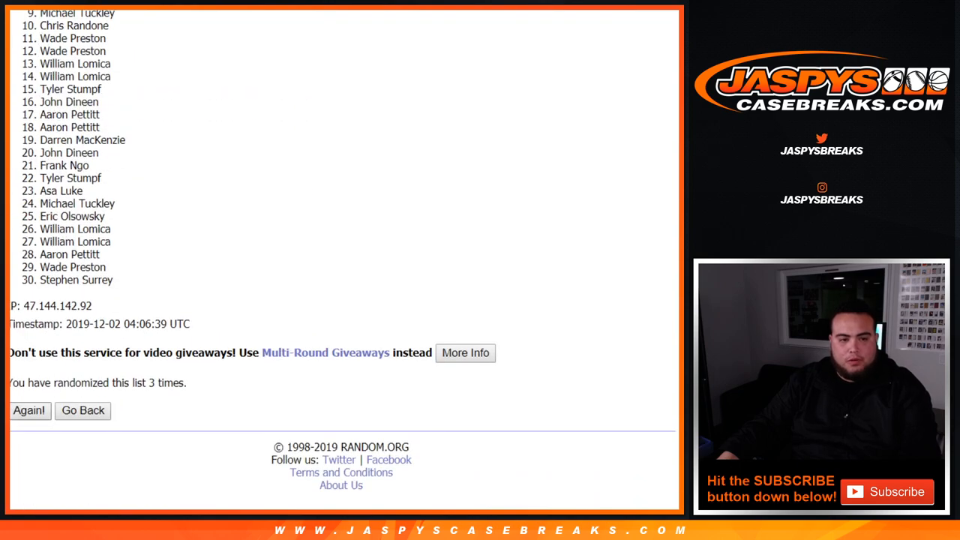
{"action": "left_click", "coordinate": [28, 411]}
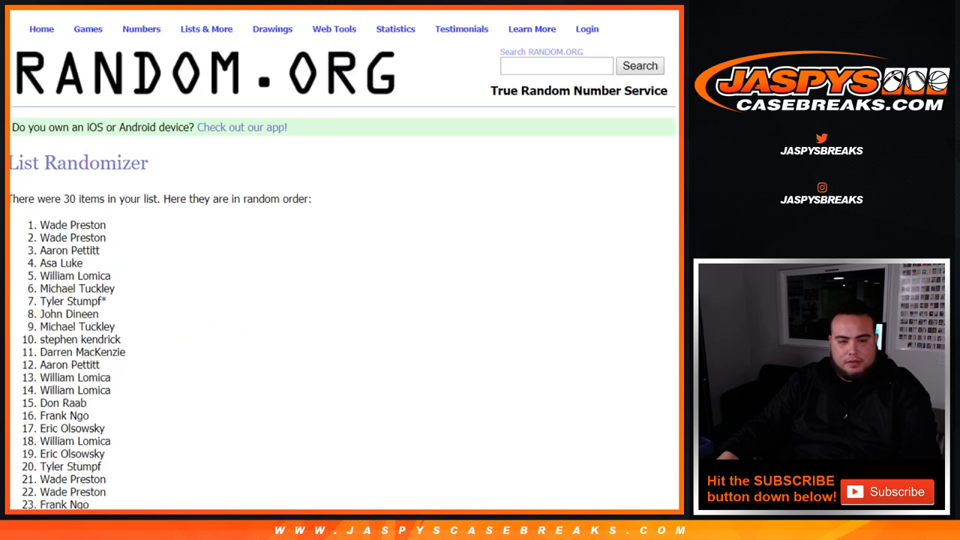
{"action": "scroll", "scroll_direction": "down", "scroll_amount": 3}
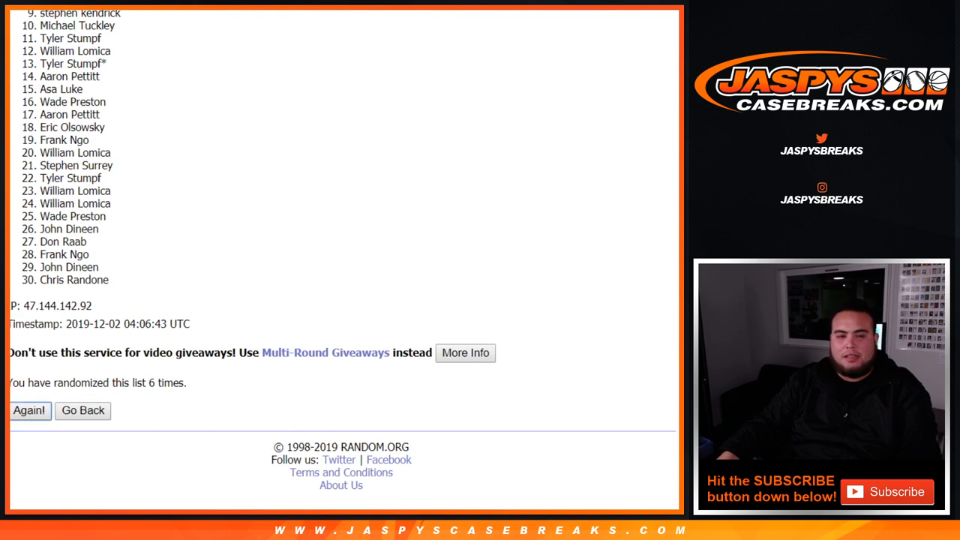
{"action": "left_click", "coordinate": [30, 411]}
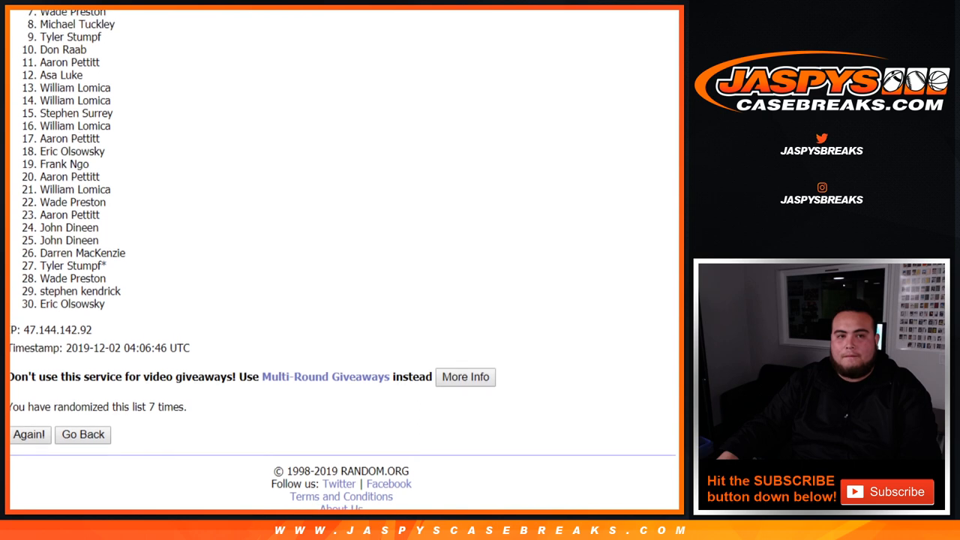
{"action": "scroll", "scroll_direction": "up", "scroll_amount": 3}
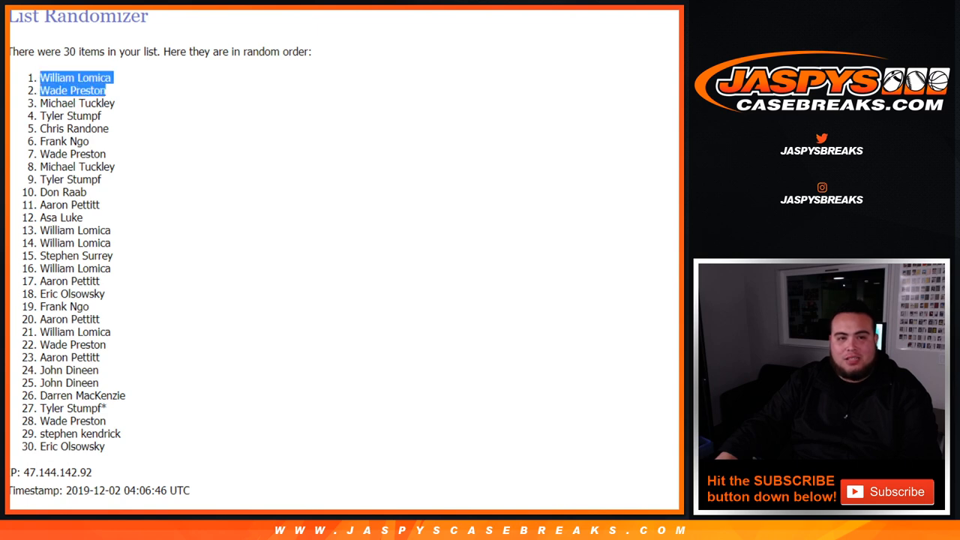
Browse the Hockey + Other collection showing the current case breaks and remaining spots
{"action": "scroll", "scroll_direction": "down", "scroll_amount": 3}
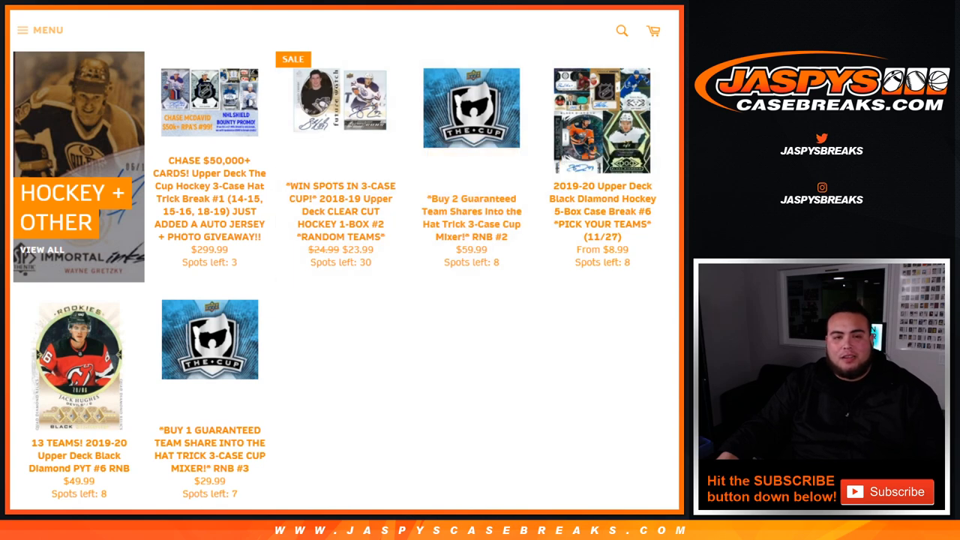
{"action": "mouse_move", "coordinate": [339, 102]}
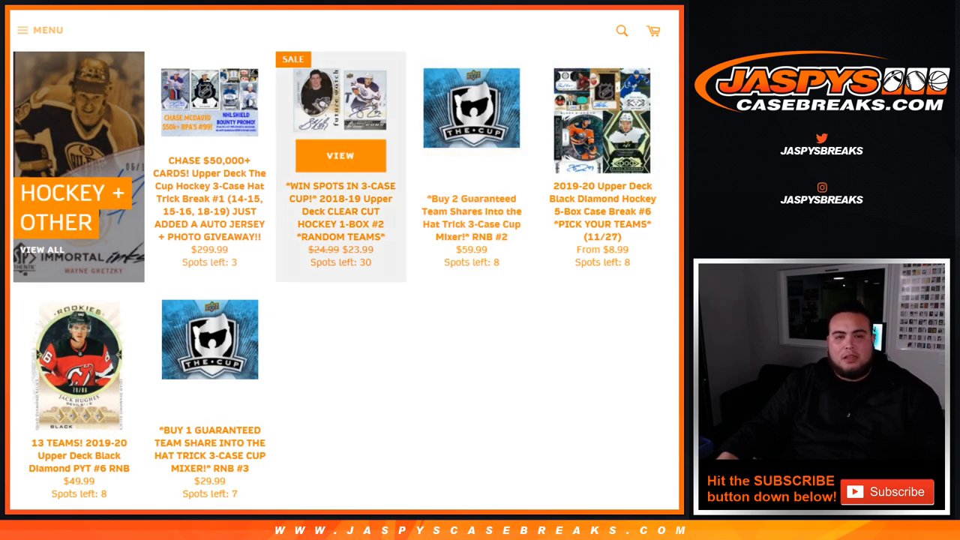